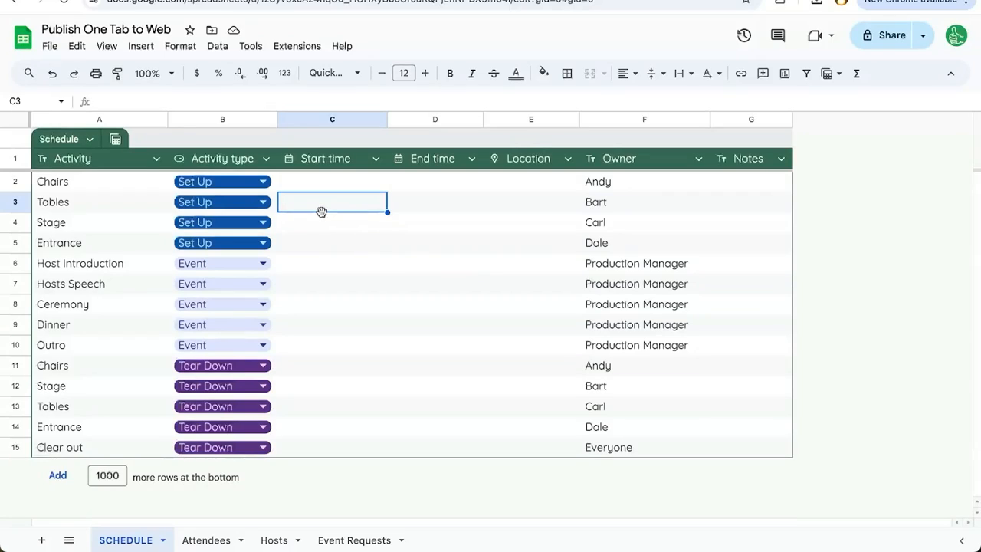
pyautogui.moveTo(342, 229)
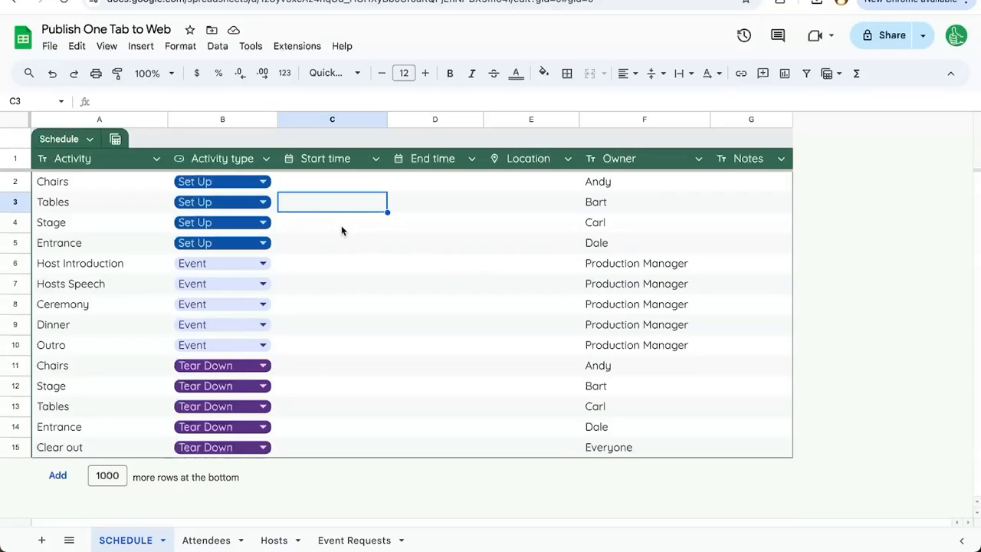
pyautogui.moveTo(886, 35)
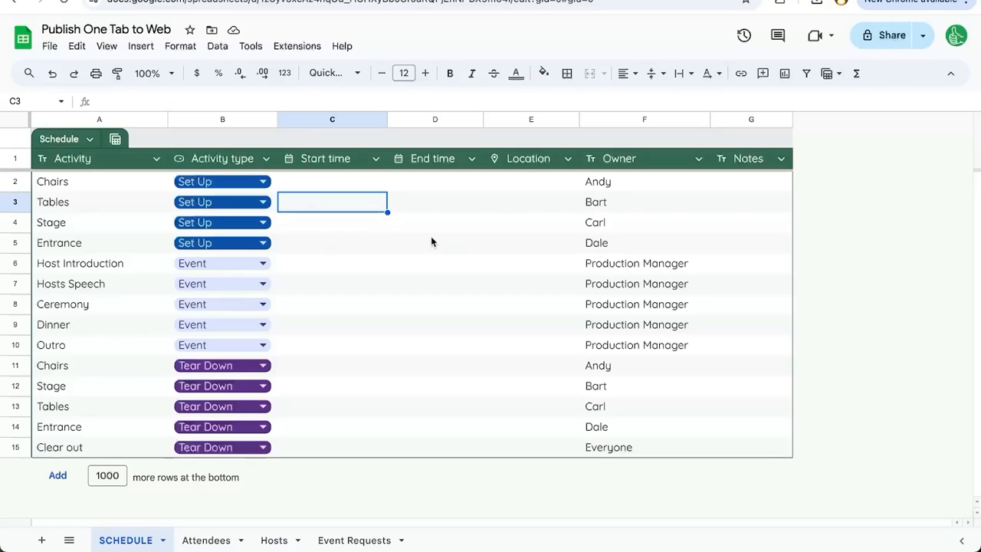
pyautogui.moveTo(380, 285)
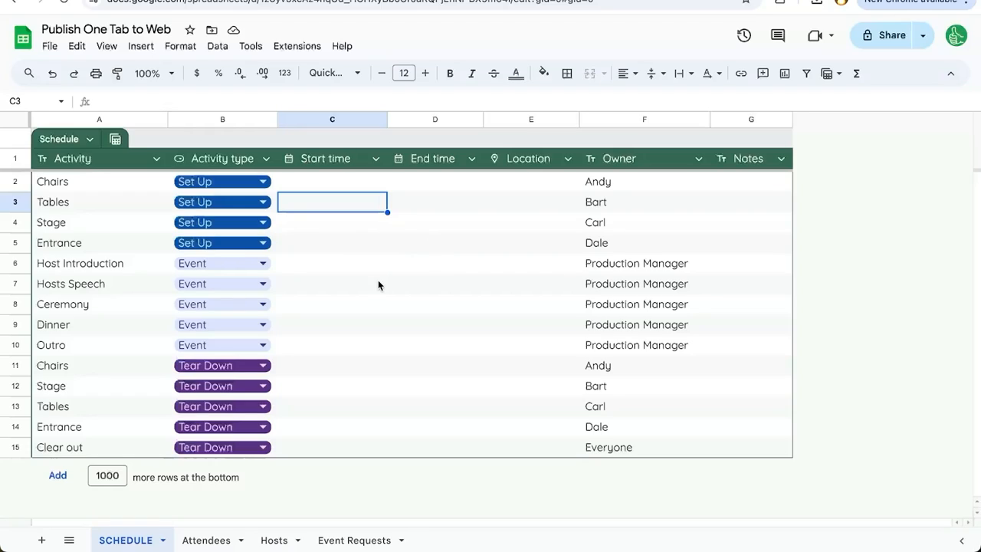
pyautogui.moveTo(310, 269)
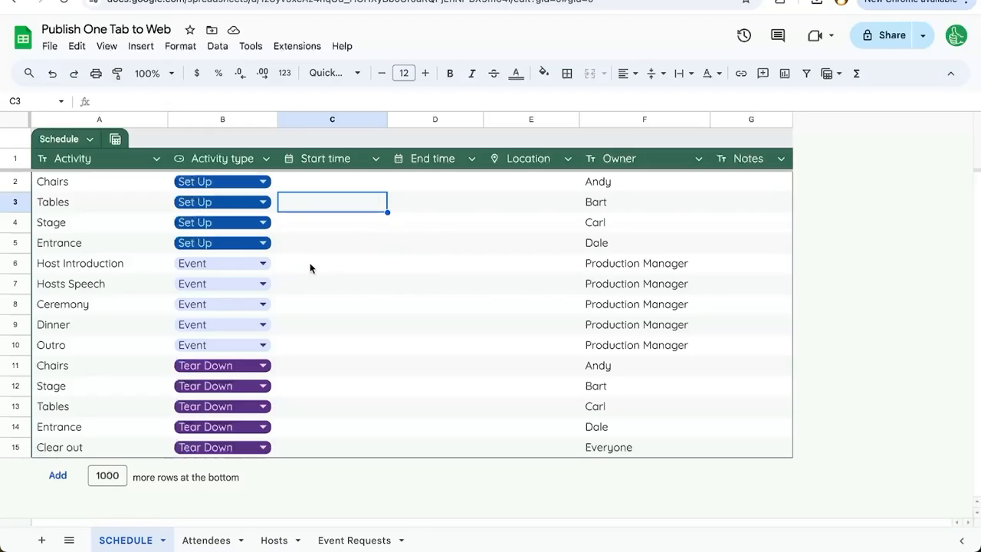
pyautogui.moveTo(371, 250)
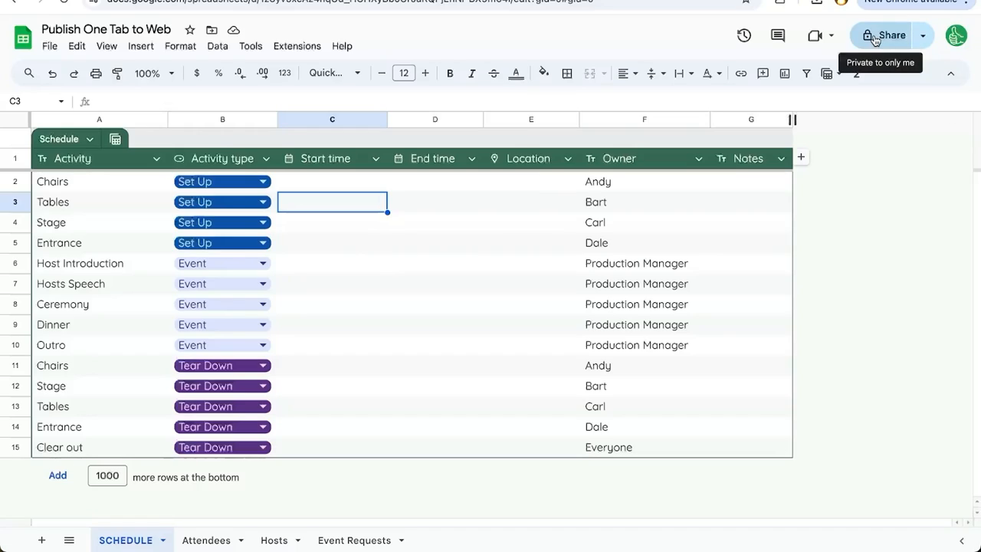
# - Dismiss the Share dialog unchanged and bring up Publish to the web from the File menu
pyautogui.click(883, 34)
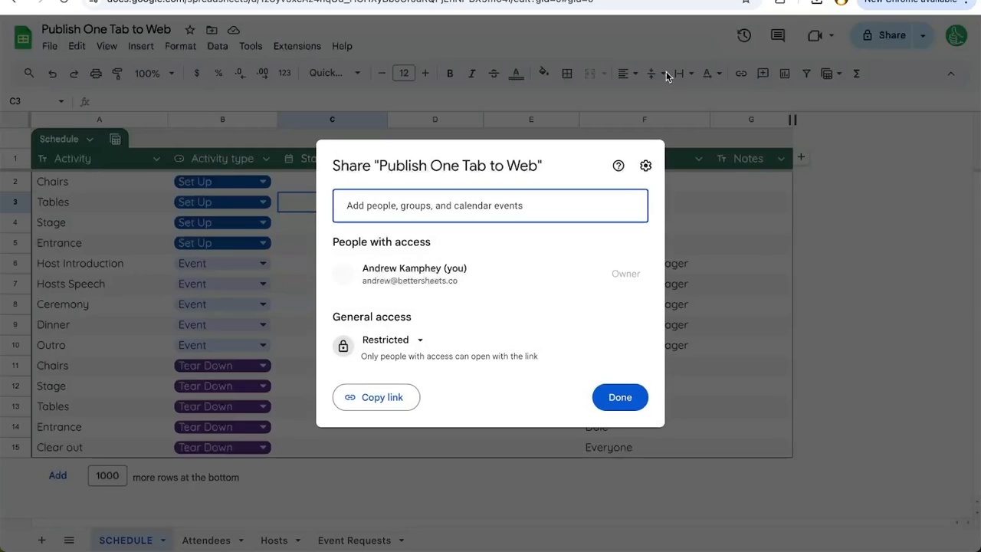
pyautogui.click(620, 397)
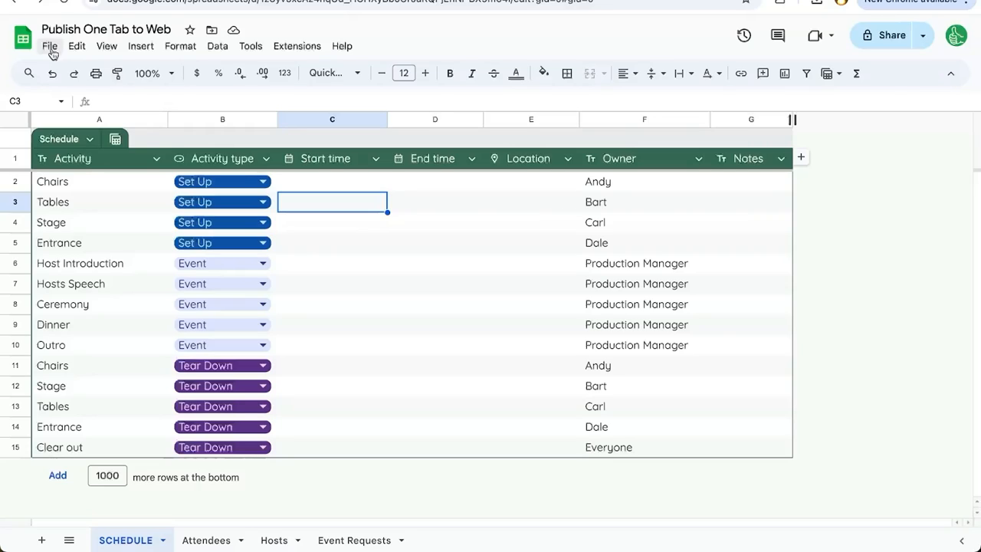
pyautogui.click(51, 46)
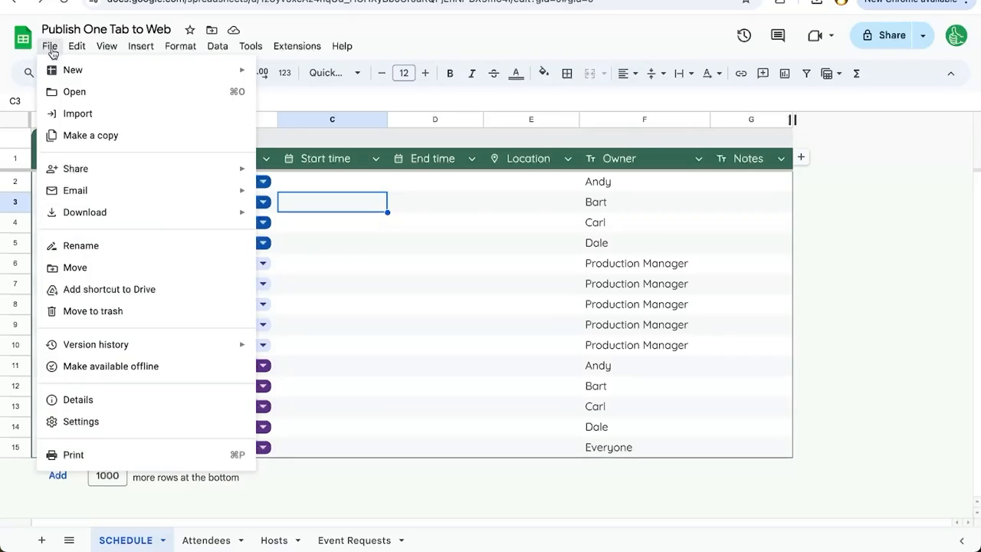
pyautogui.moveTo(77, 167)
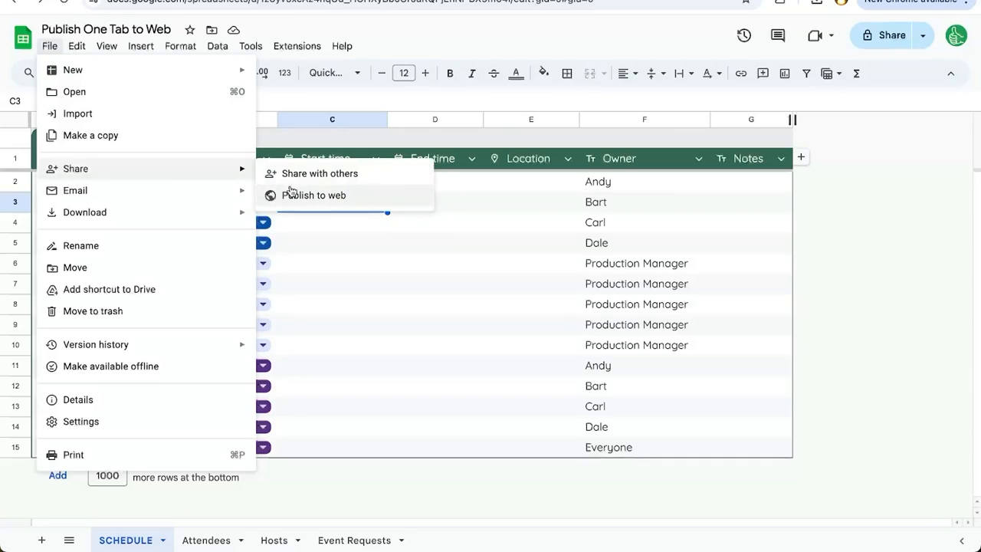
pyautogui.moveTo(316, 202)
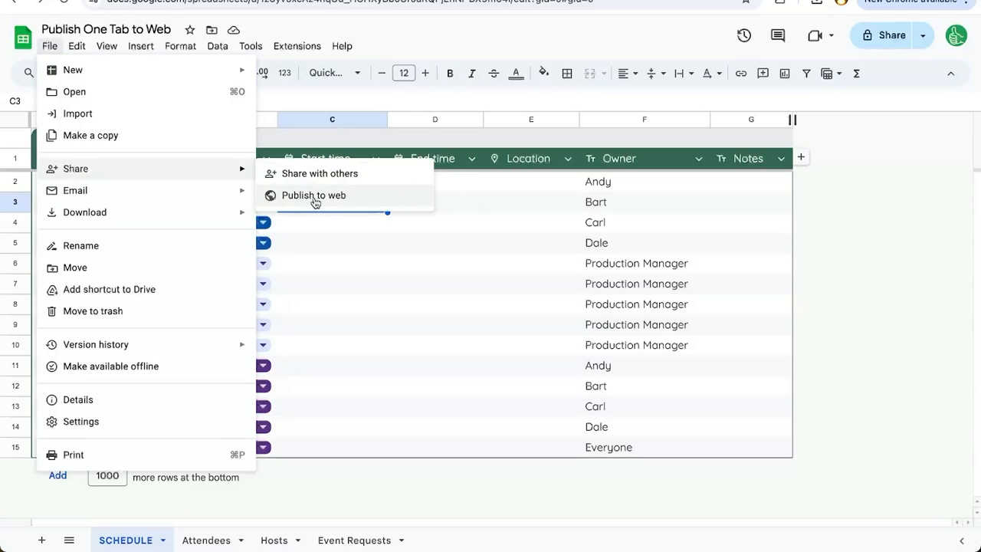
pyautogui.click(312, 194)
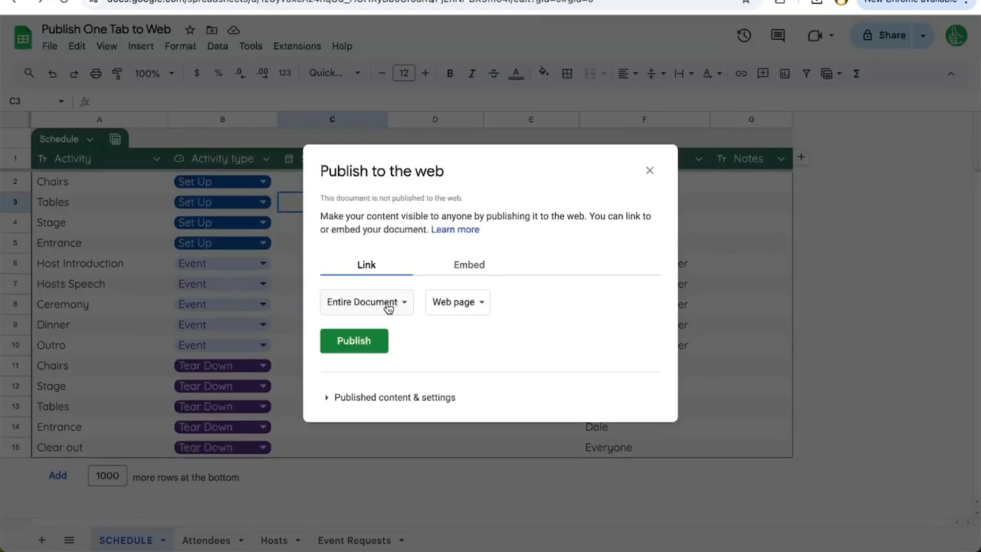
pyautogui.moveTo(383, 303)
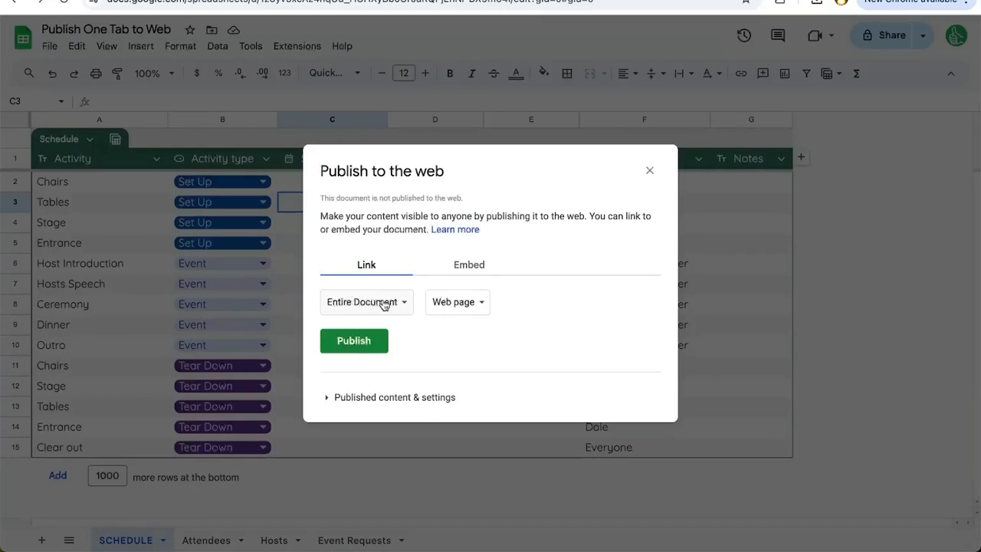
# - Limit the publication scope from Entire Document to the SCHEDULE tab only
pyautogui.click(367, 302)
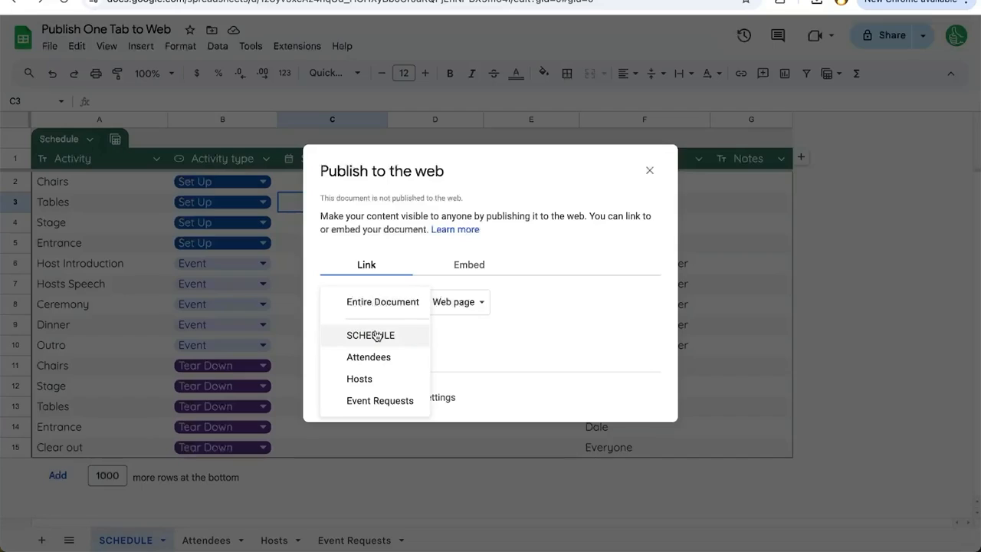
pyautogui.click(371, 334)
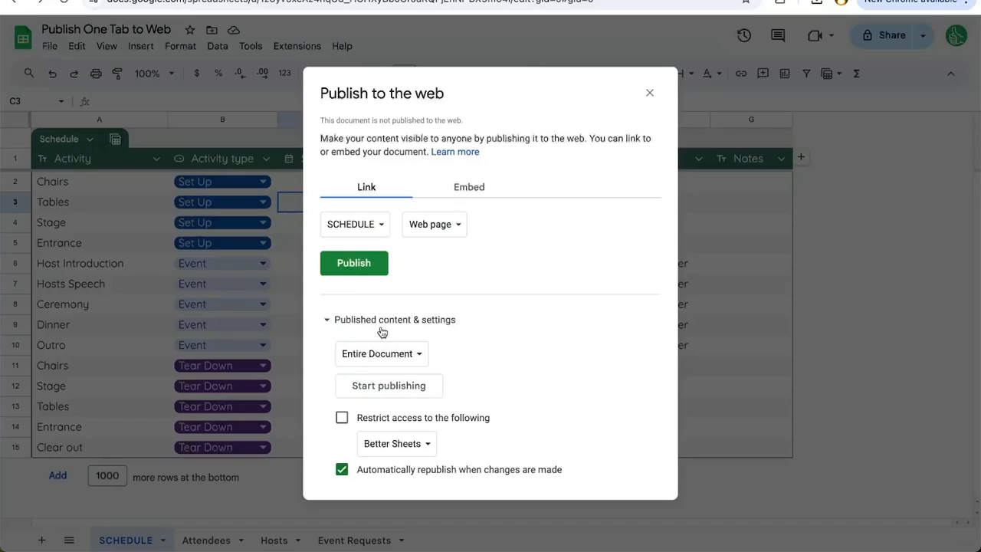
pyautogui.moveTo(481, 337)
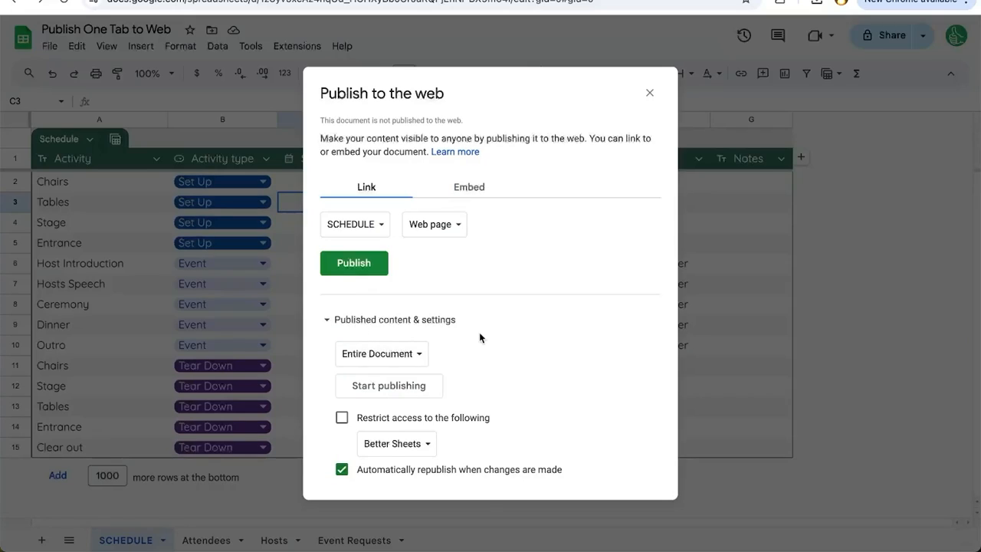
pyautogui.moveTo(377, 481)
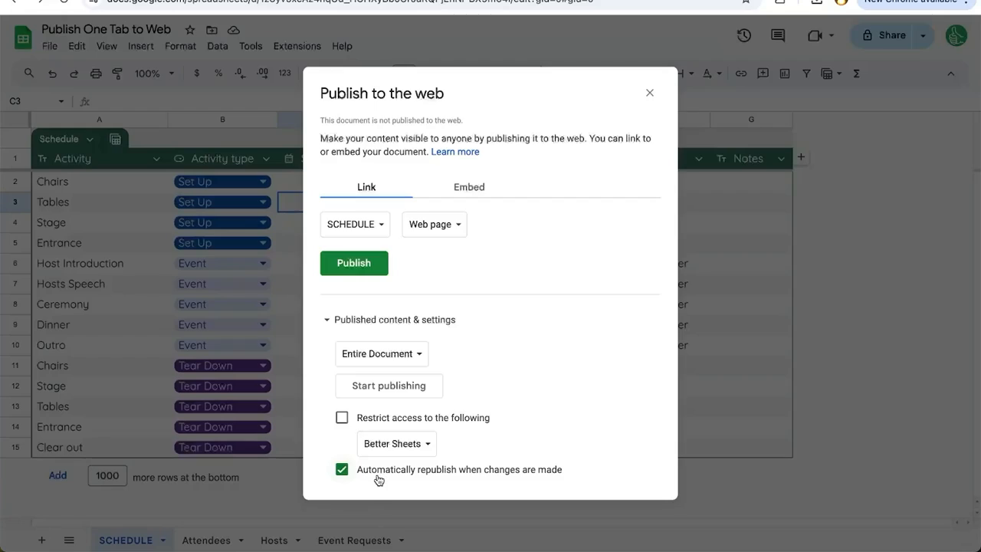
pyautogui.moveTo(389, 484)
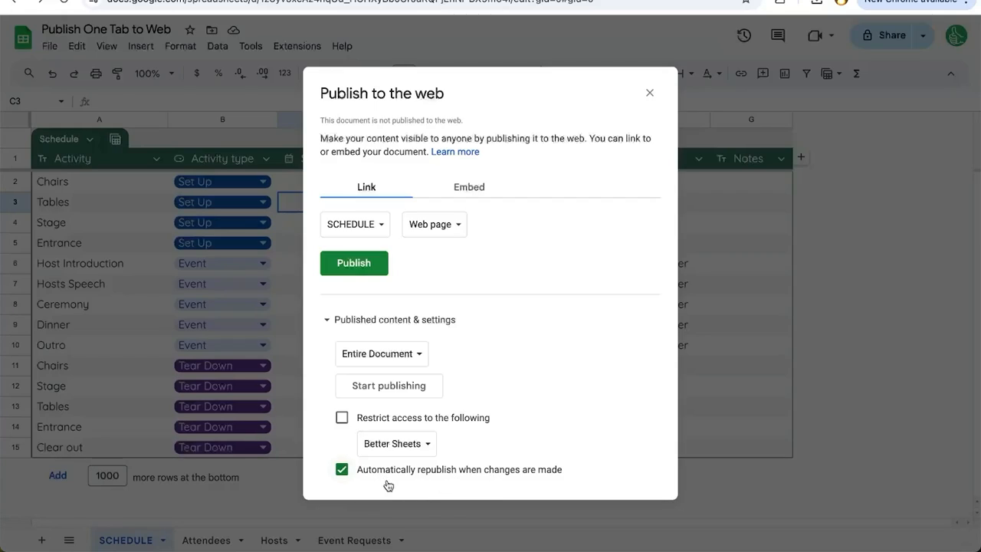
pyautogui.moveTo(437, 454)
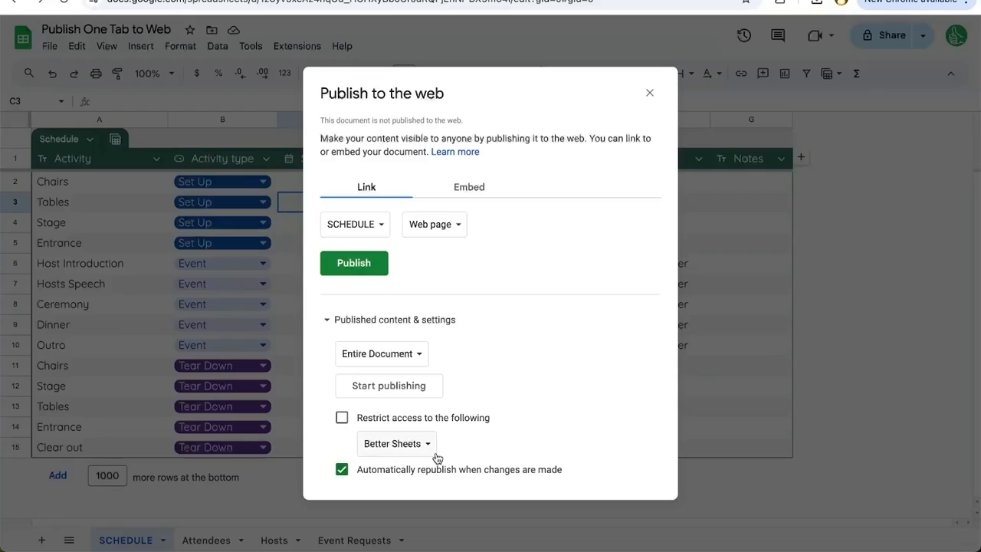
# - Keep automatic republishing enabled, publish the SCHEDULE tab, confirm, and view the published page
pyautogui.click(341, 469)
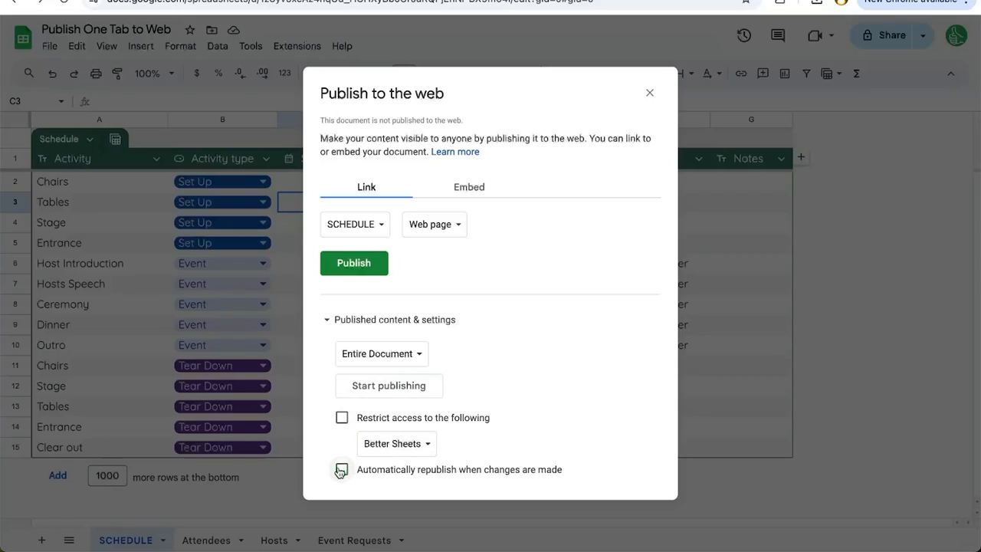
pyautogui.click(340, 469)
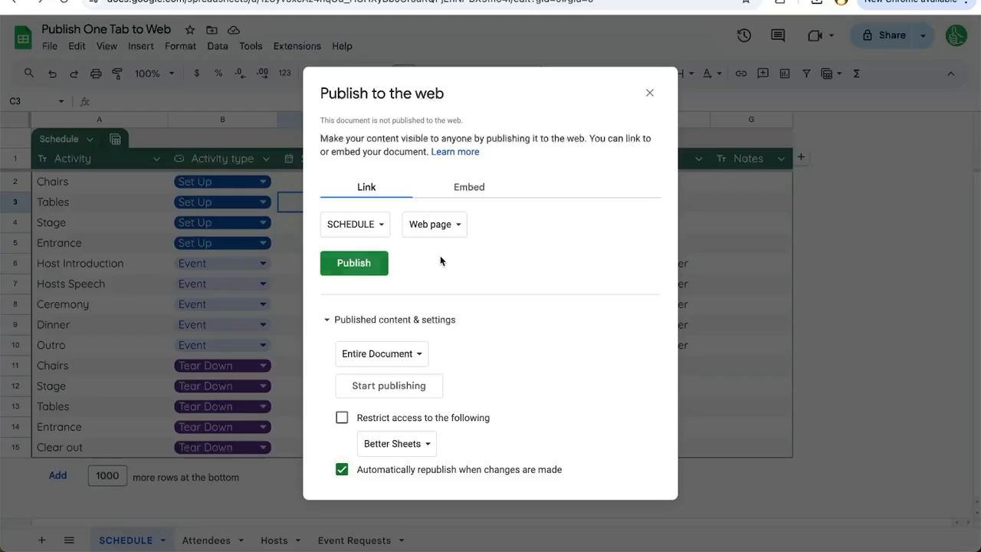
pyautogui.moveTo(353, 269)
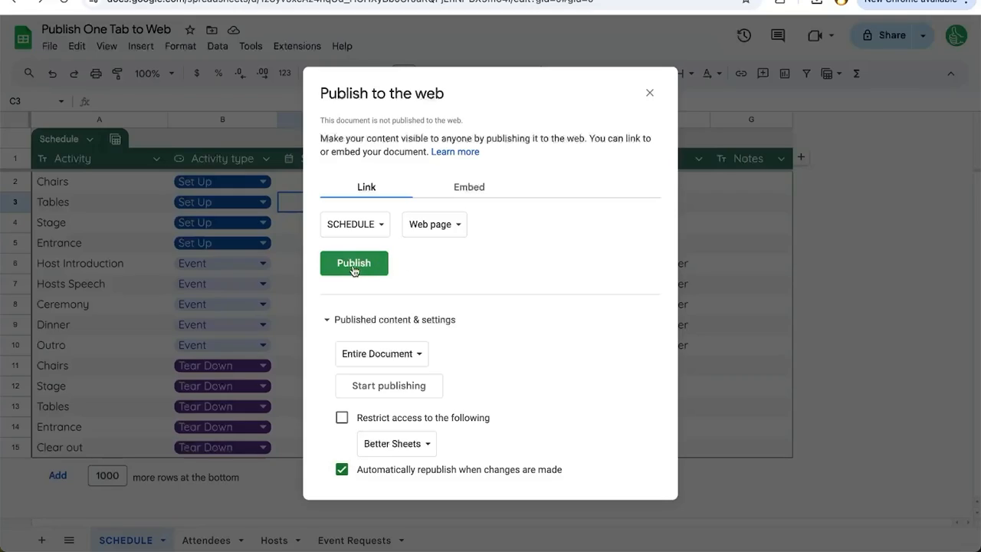
pyautogui.click(354, 264)
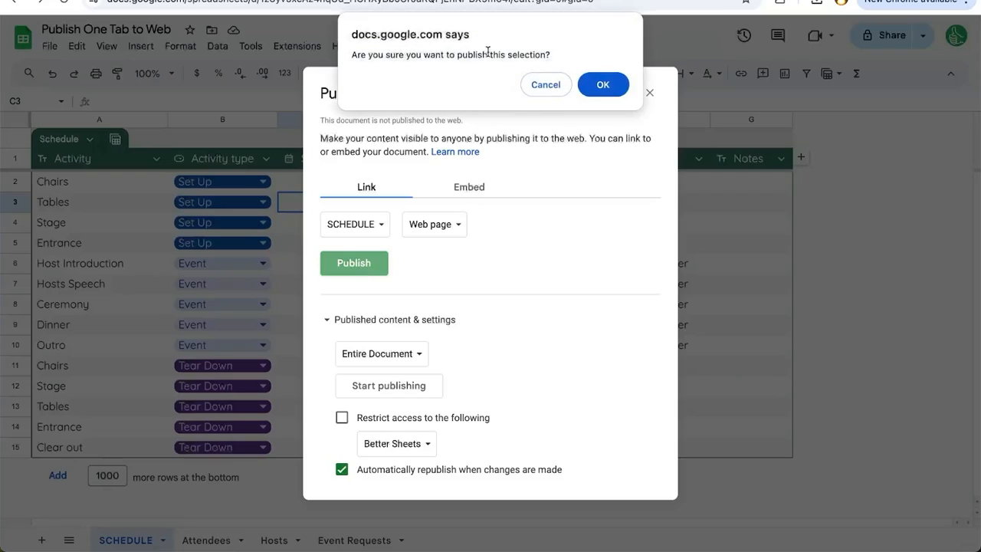
pyautogui.click(604, 84)
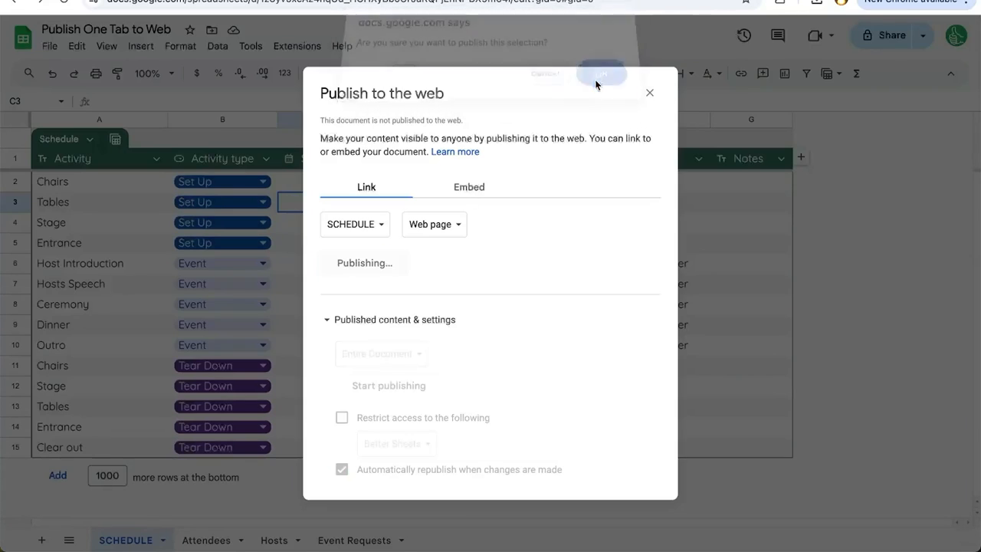
pyautogui.click(599, 73)
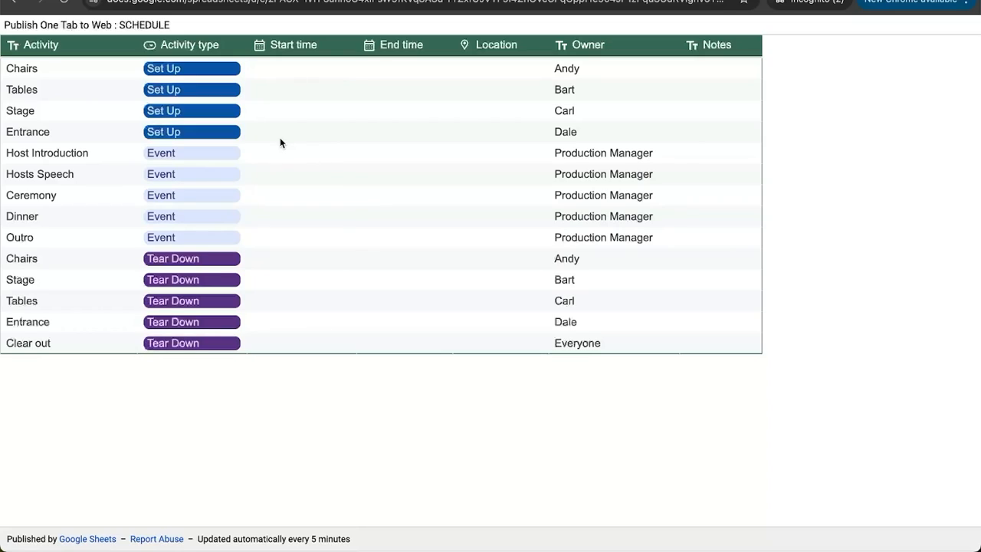
pyautogui.moveTo(264, 178)
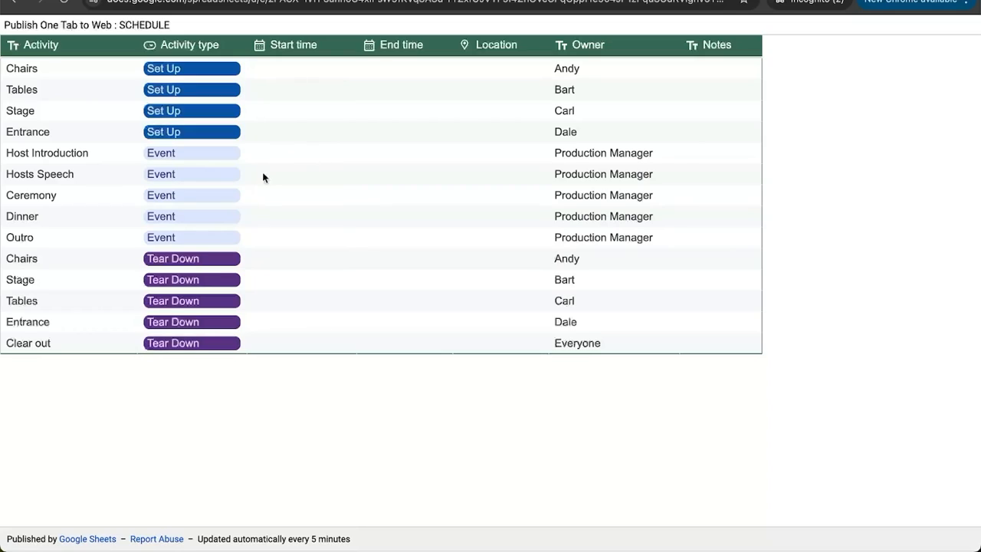
pyautogui.moveTo(365, 124)
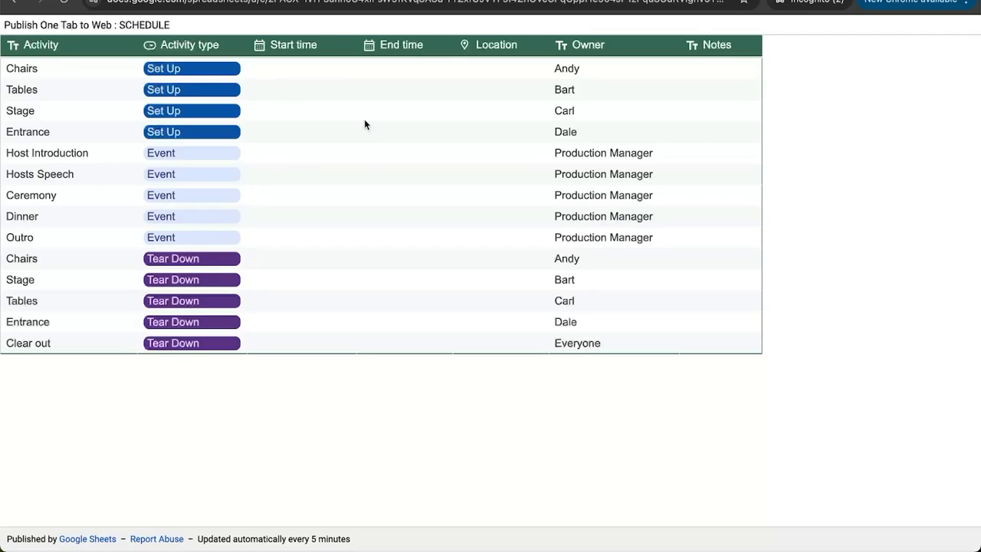
pyautogui.moveTo(355, 202)
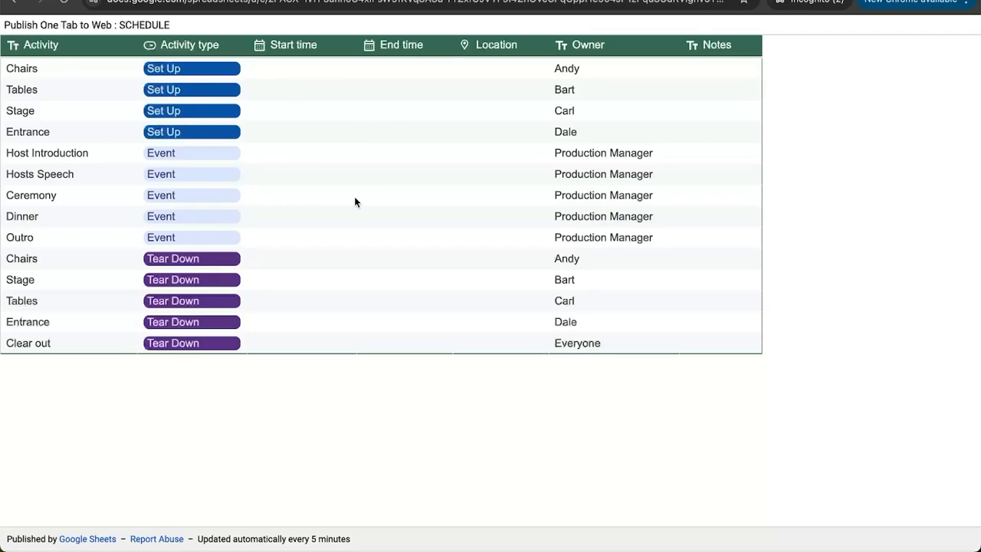